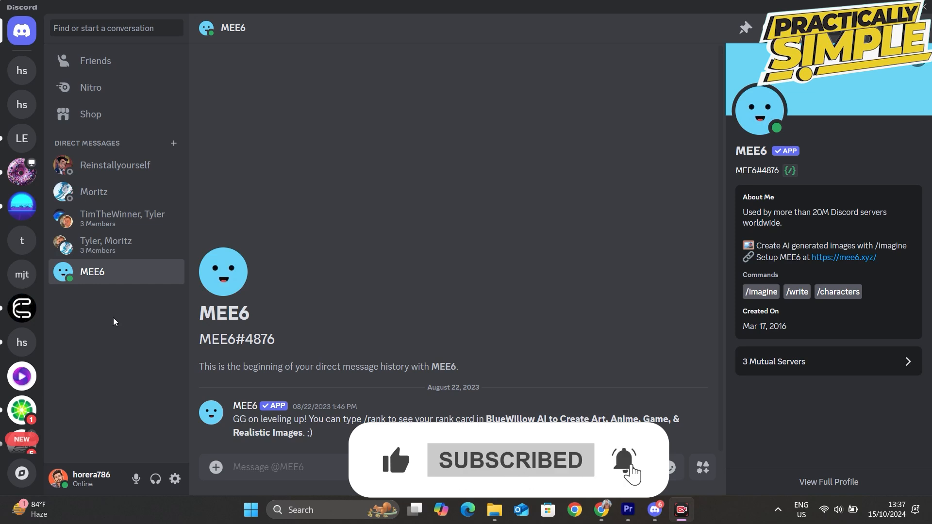
pyautogui.moveTo(22, 111)
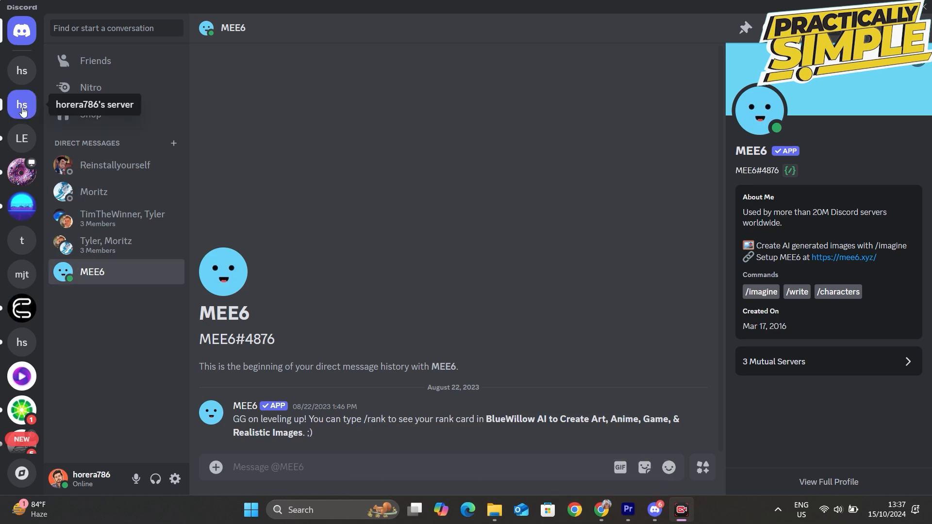
# - Switch from the bot's direct message to the hs server's general text channel
pyautogui.click(22, 105)
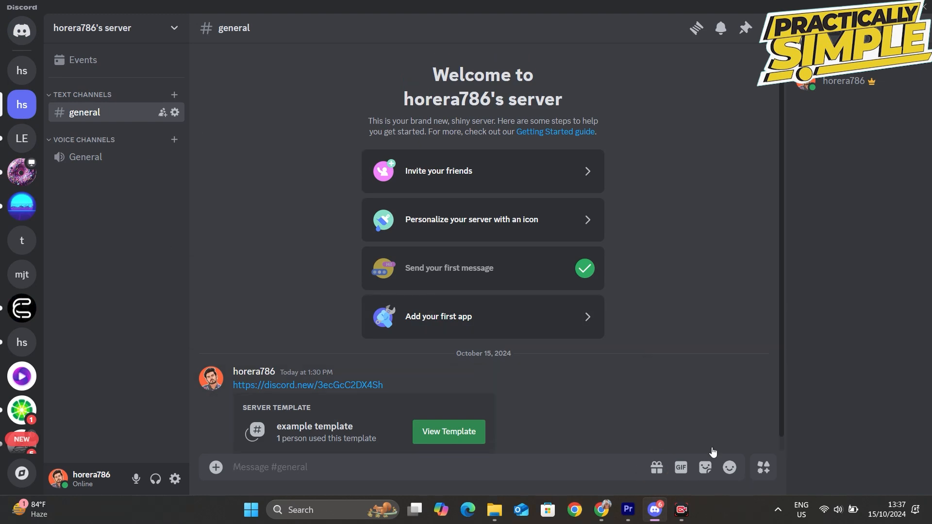
pyautogui.scroll(3)
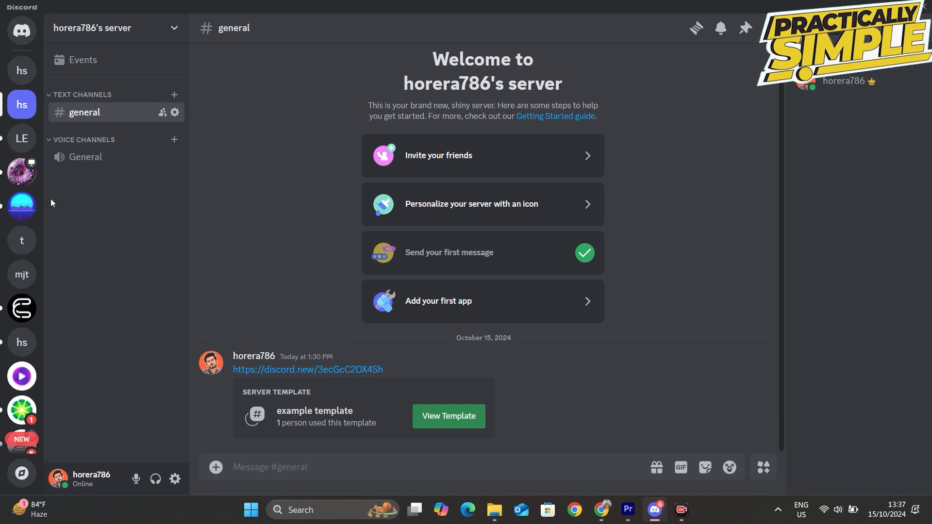
pyautogui.moveTo(126, 242)
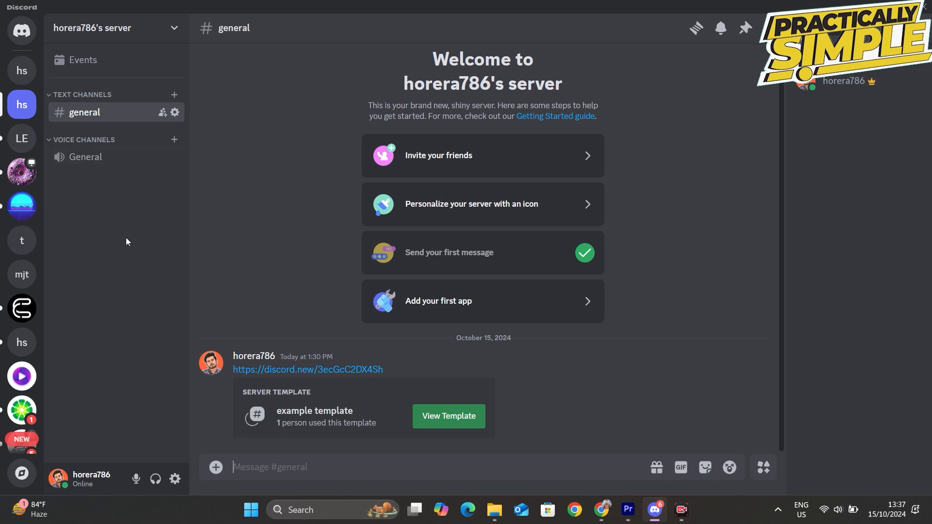
pyautogui.moveTo(481, 331)
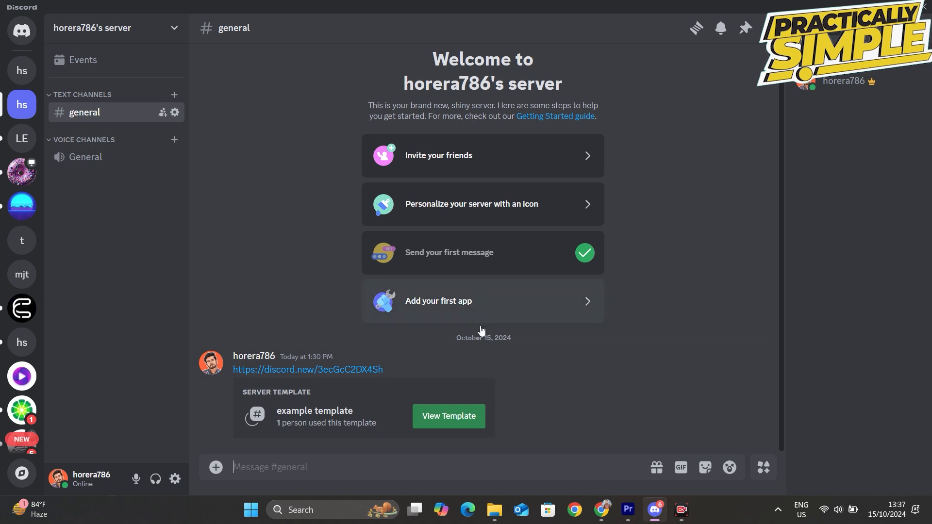
pyautogui.moveTo(452, 210)
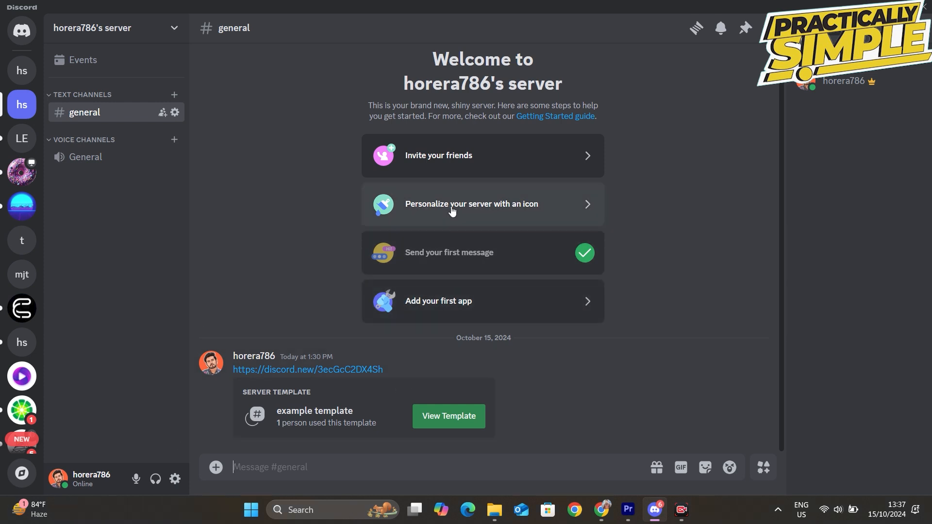
pyautogui.moveTo(307, 369)
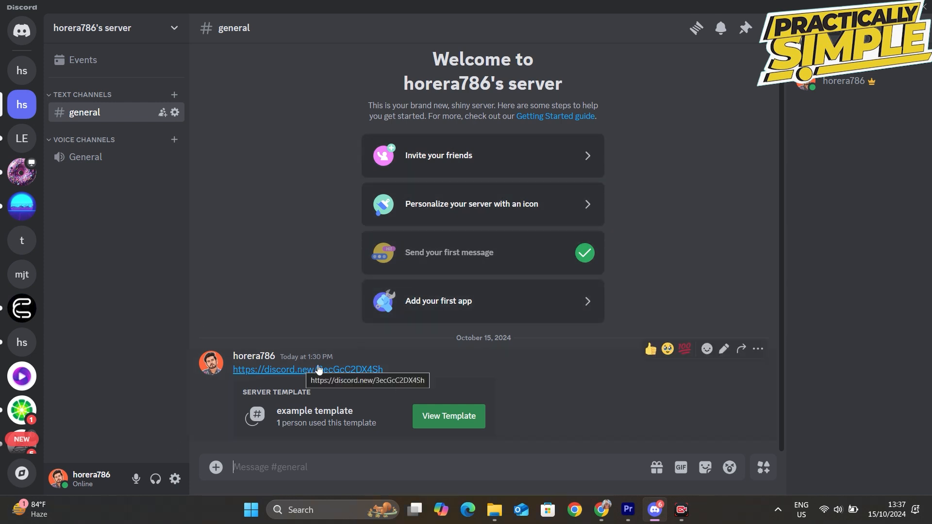
pyautogui.moveTo(50, 135)
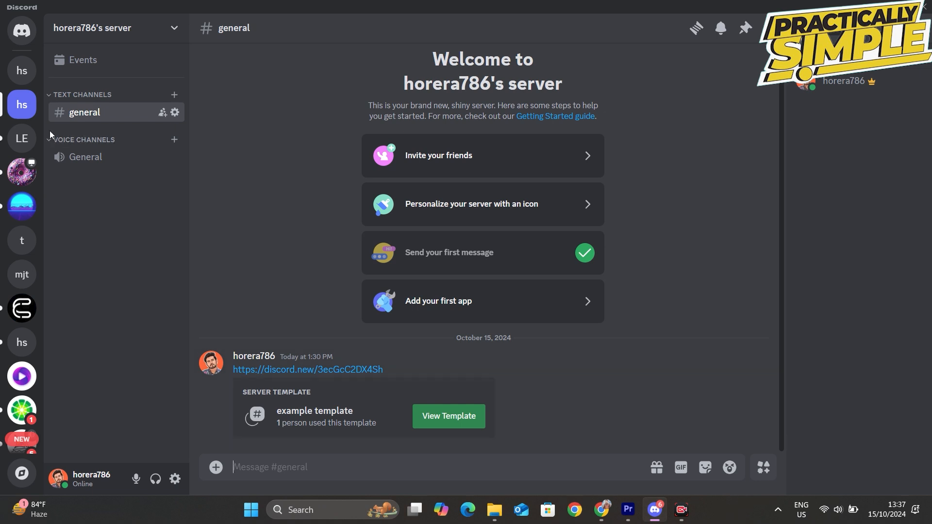
# - Bring up the context menu for the #general channel in the sidebar
pyautogui.rightClick(83, 112)
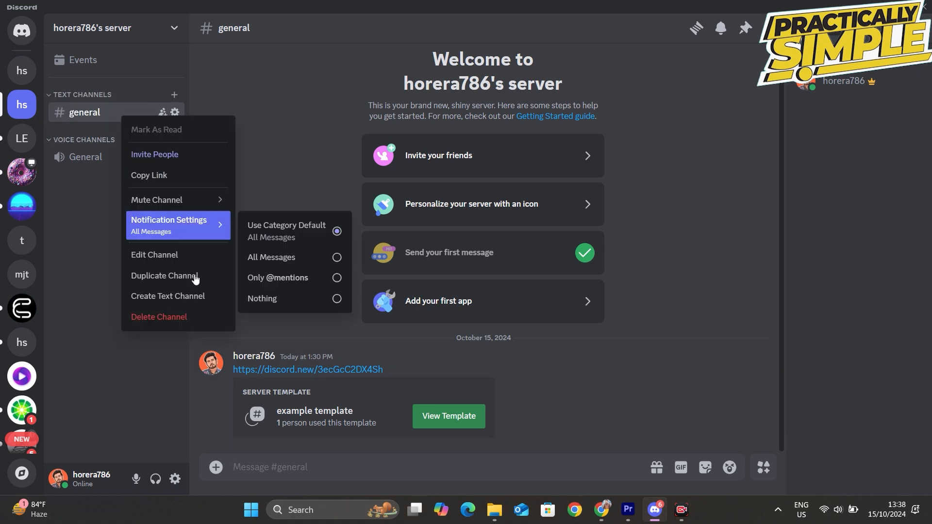
pyautogui.moveTo(147, 344)
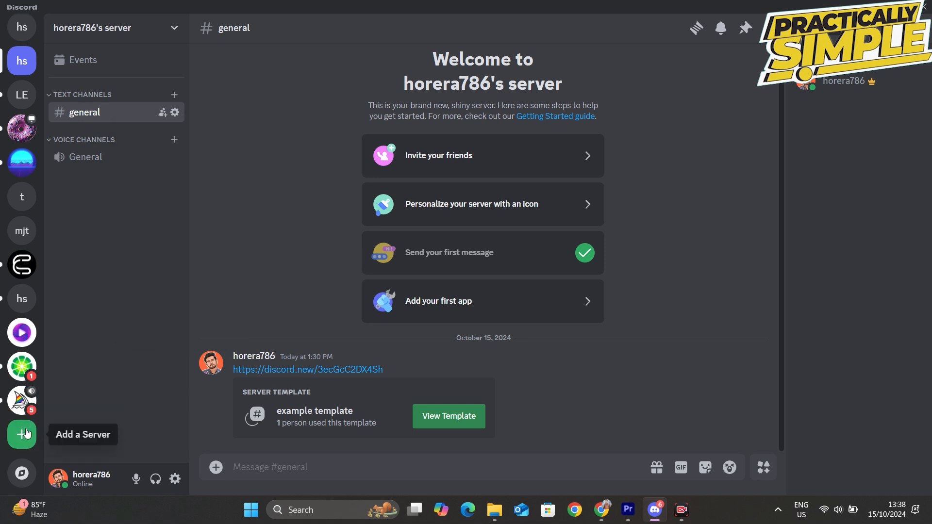
pyautogui.rightClick(84, 111)
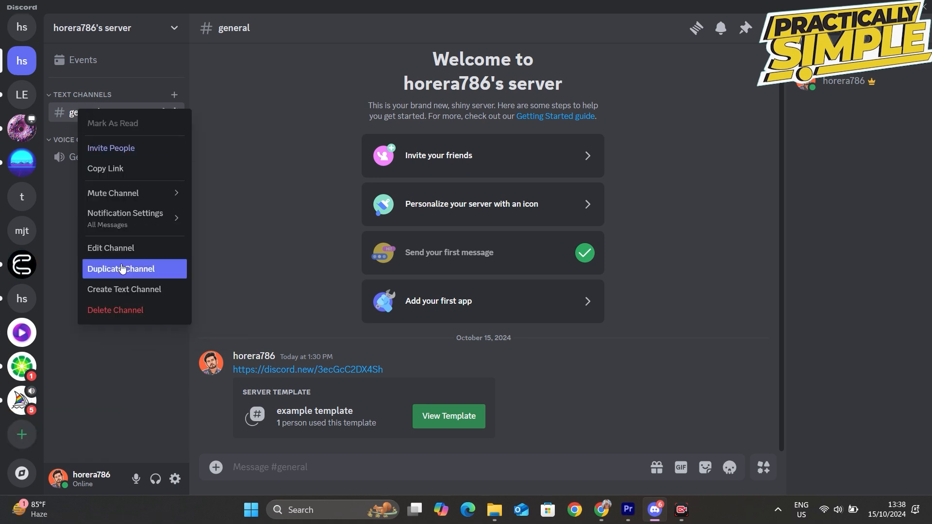
# - Rename the general channel to 'example' in its channel settings
pyautogui.click(111, 247)
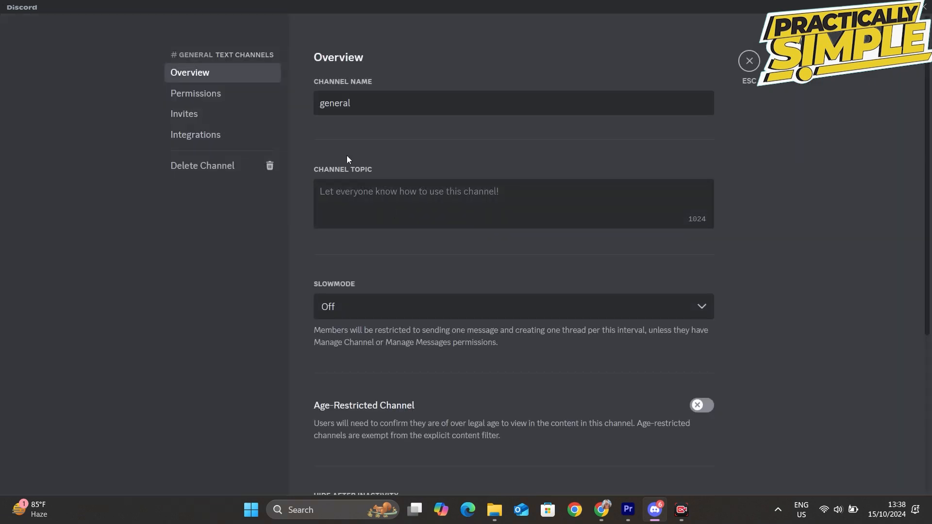
pyautogui.doubleClick(334, 103)
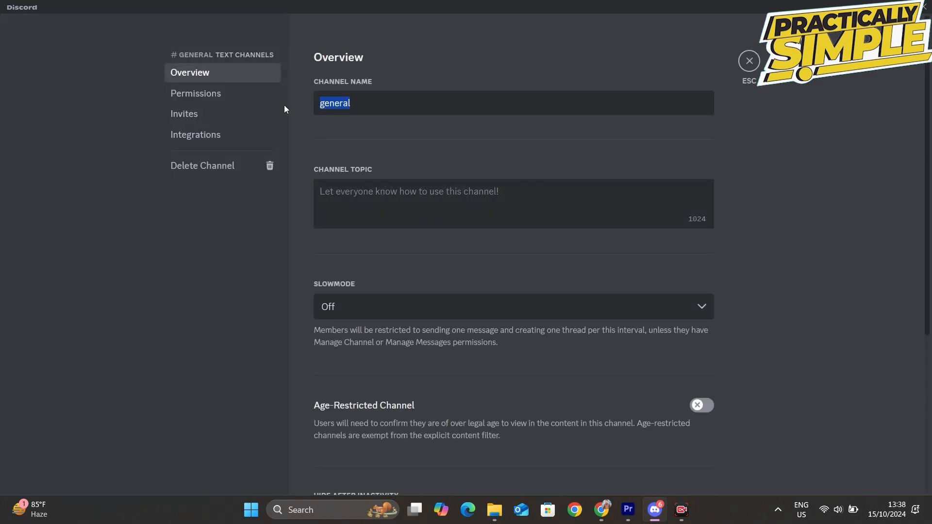
pyautogui.write('exa')
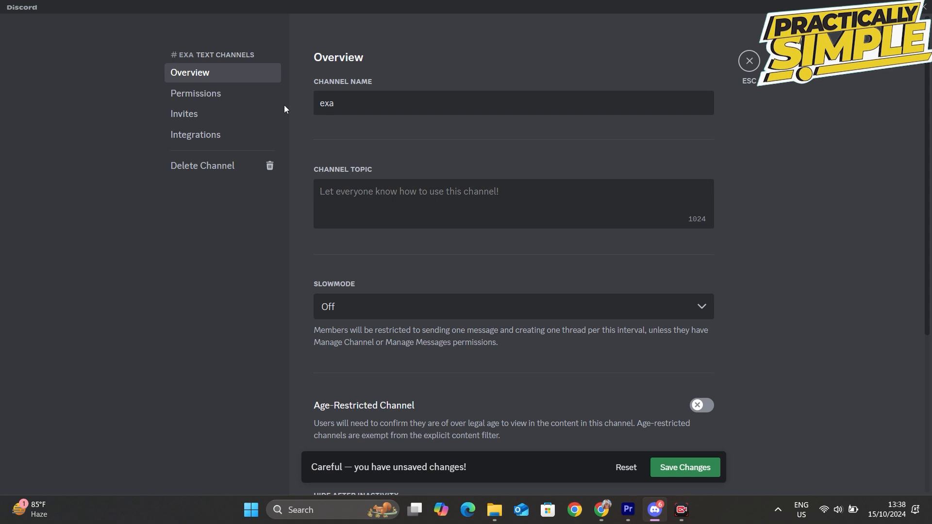
pyautogui.write('mple')
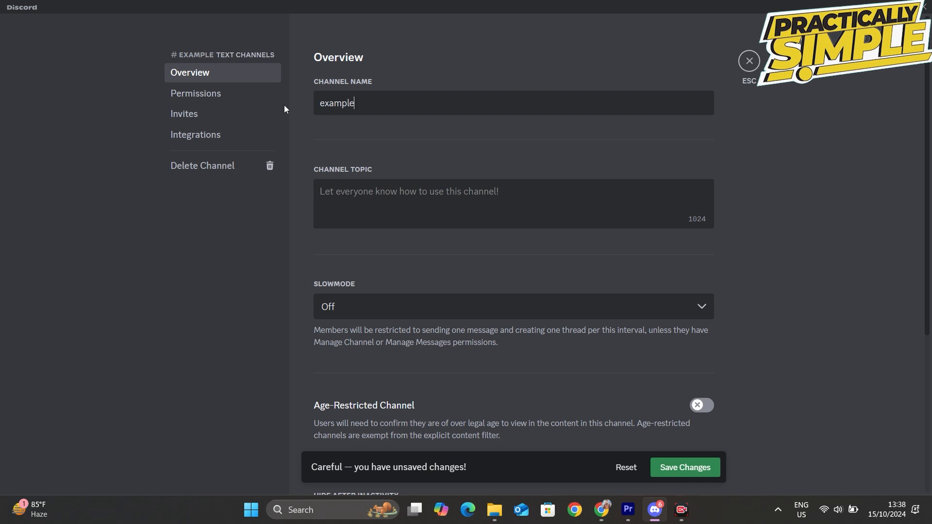
# - Delete the example channel so the server shows no text channels
pyautogui.click(202, 165)
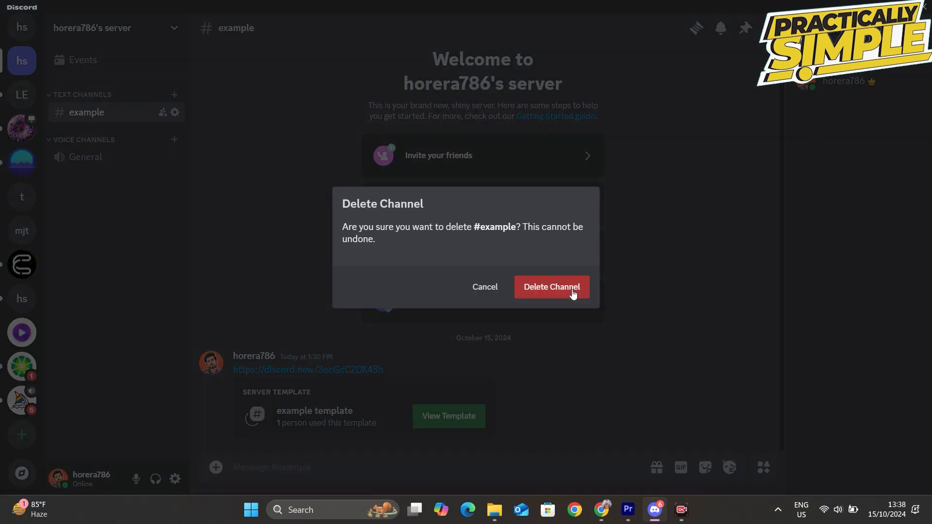
pyautogui.click(550, 287)
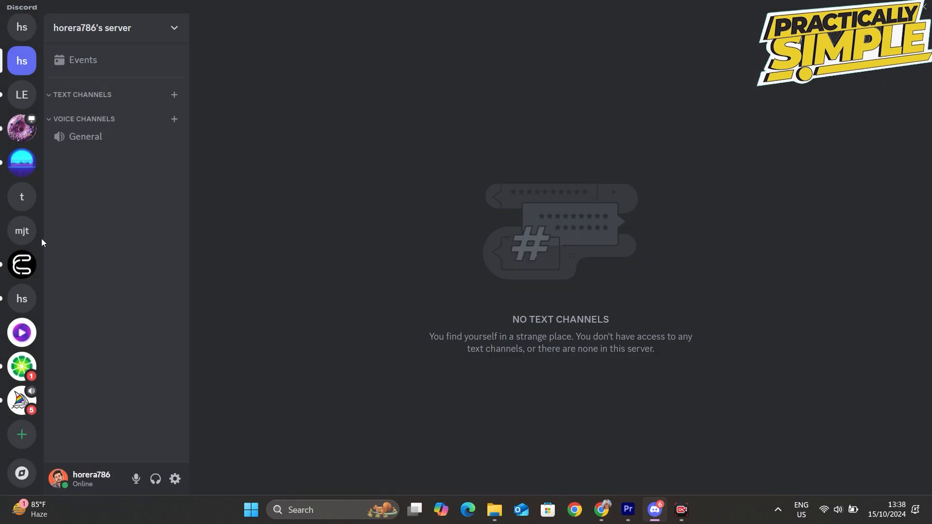
pyautogui.rightClick(85, 112)
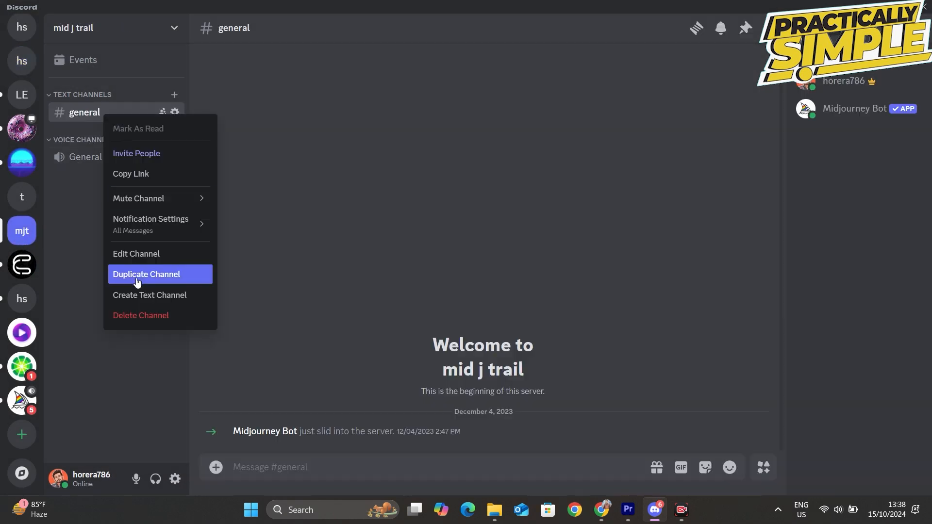
# - Delete mid j trail's general channel, leaving no text channels
pyautogui.click(141, 315)
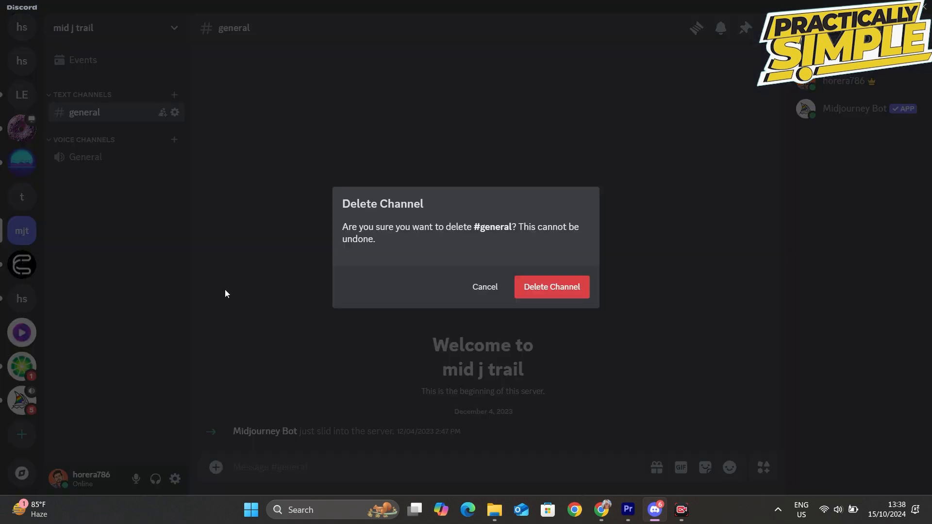
pyautogui.click(551, 286)
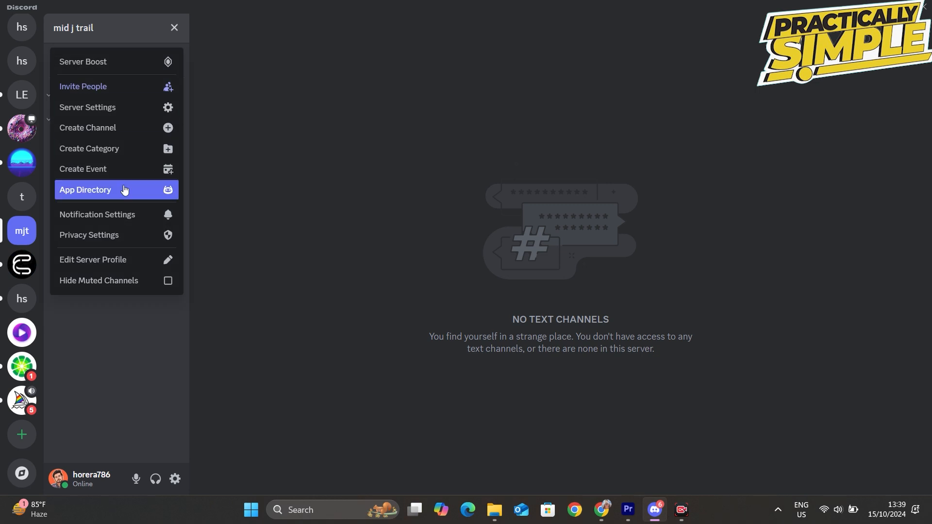
pyautogui.moveTo(140, 39)
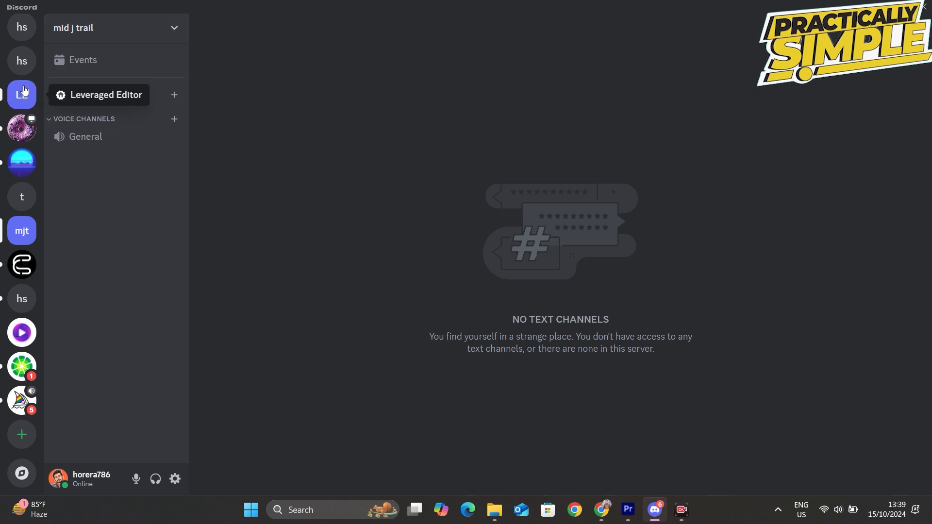
# - Check your own server shows no text channels, then view the Leveraged Editor server
pyautogui.click(21, 60)
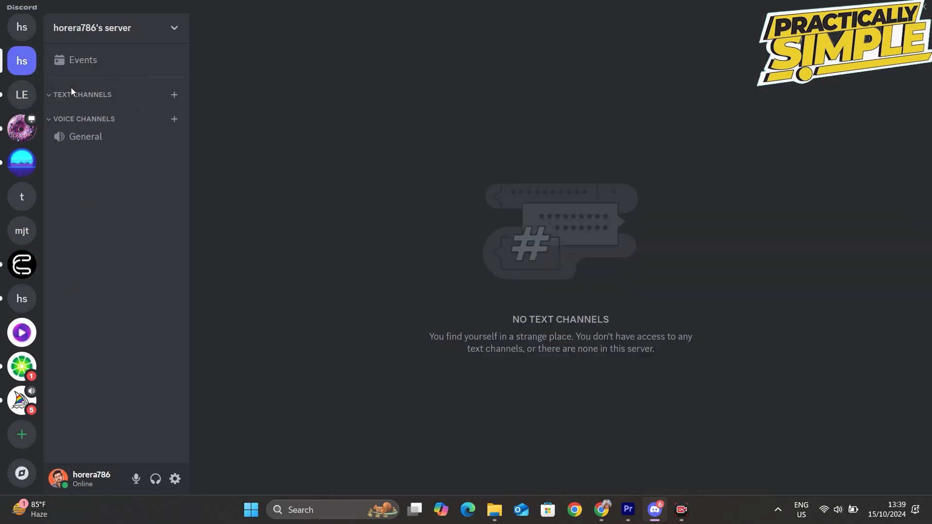
pyautogui.click(21, 94)
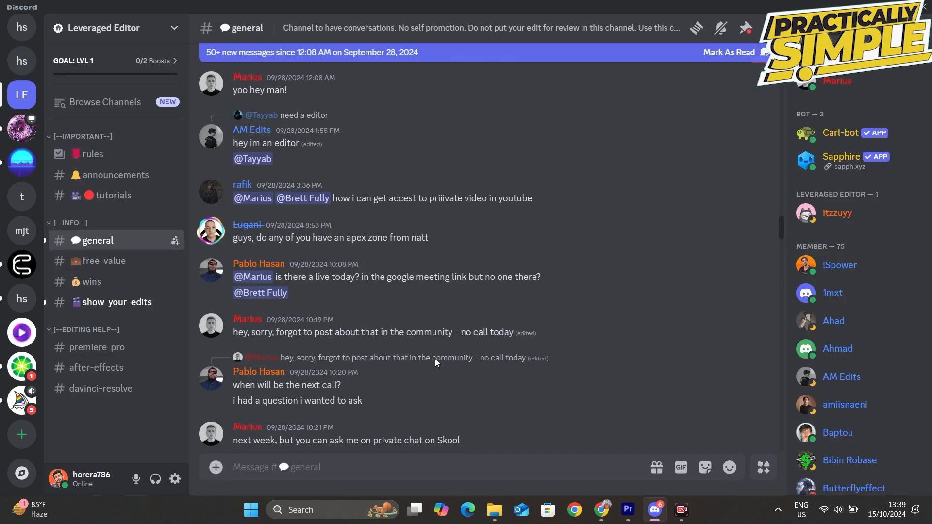
pyautogui.scroll(-3)
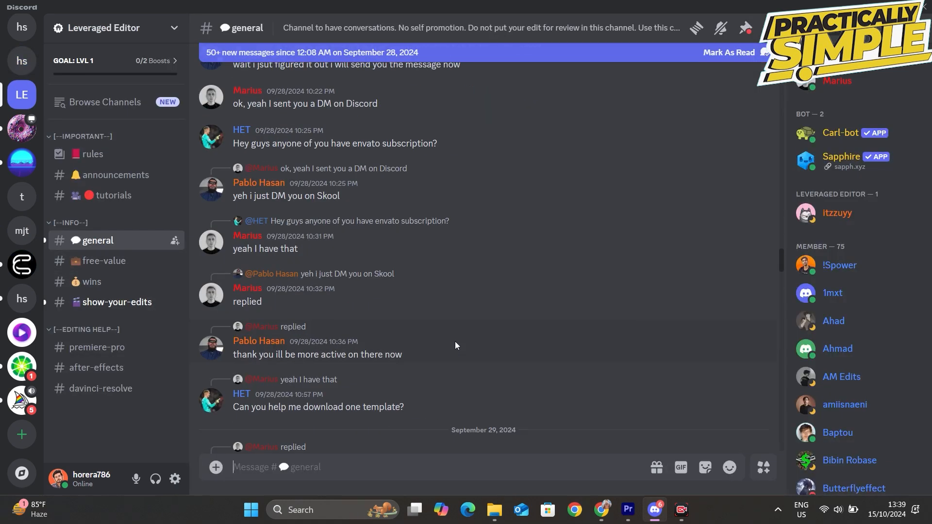